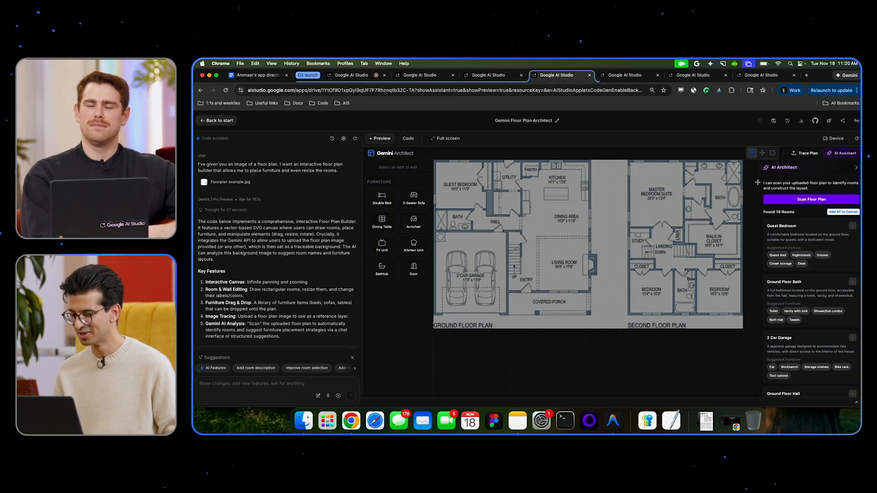
mouse_move(789, 190)
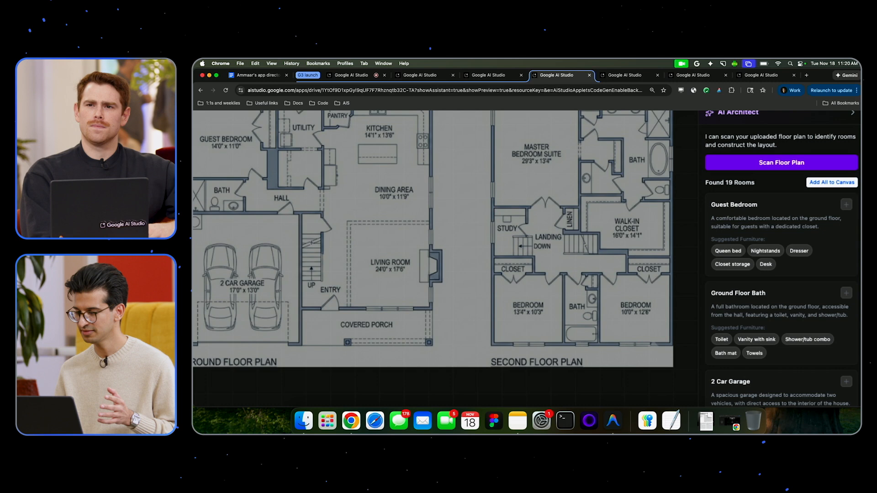
Add all detected rooms to the plan and reposition the second-floor furniture piece
scroll("down", 3)
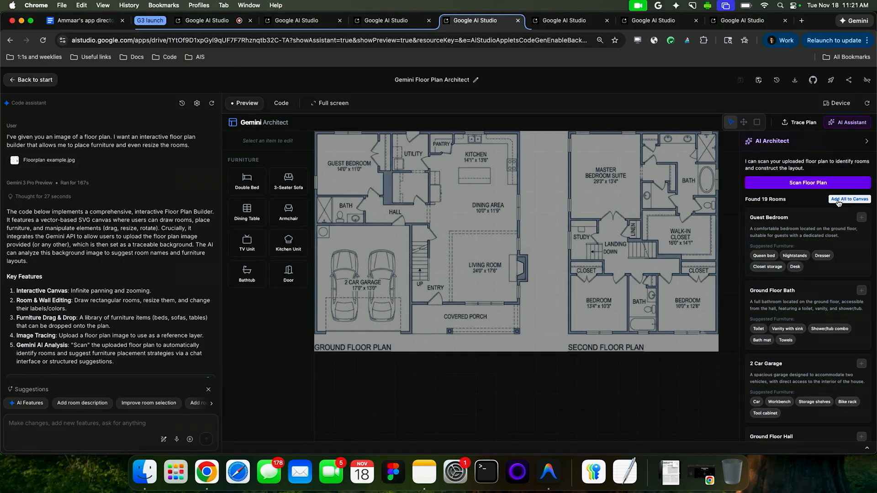
left_click(850, 199)
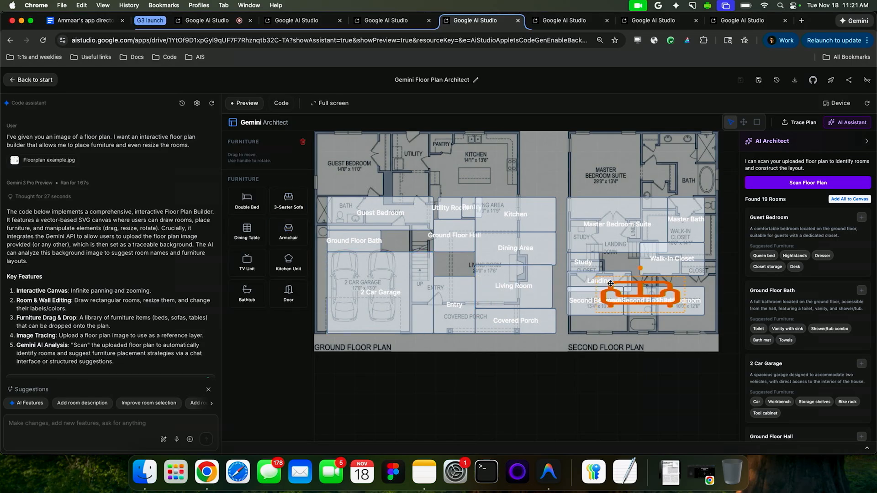
left_click_drag(640, 291, 518, 288)
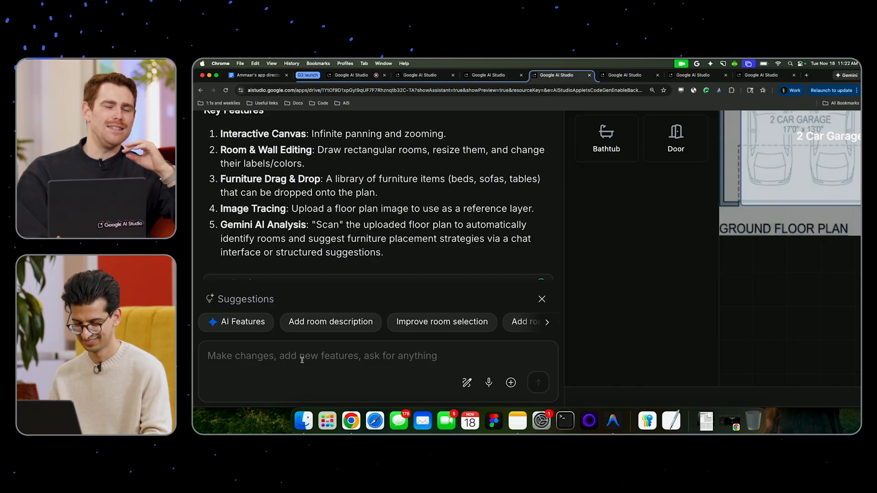
Send a request to turn the floorplan visual into 3D using Three JS and Gemini 3 Pro Preview
type("Turn this visual")
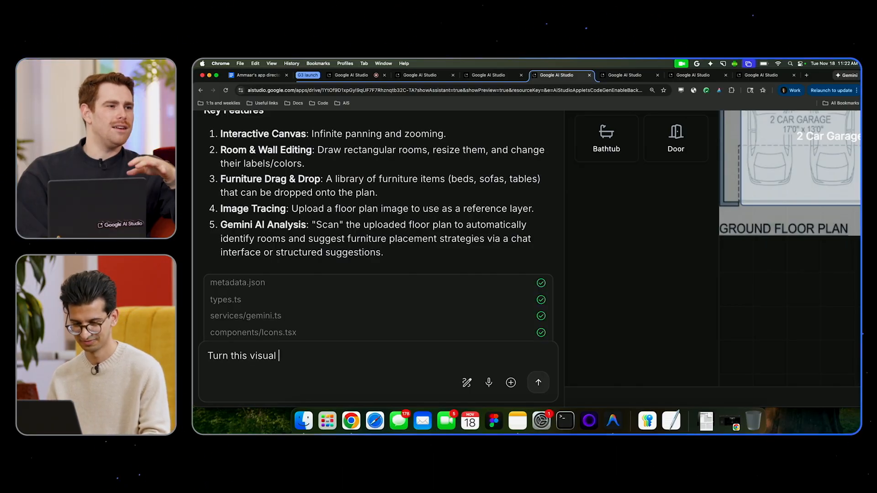
type("floorplan into a 3d home visualization us")
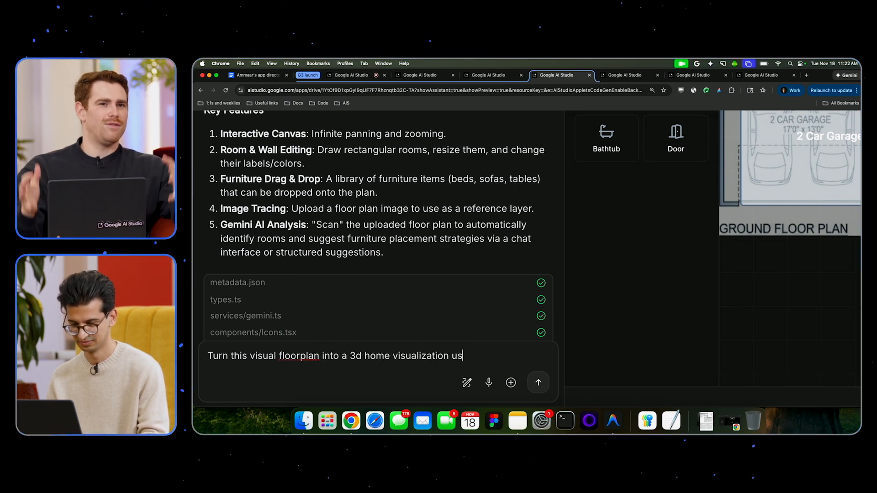
type("ing Three JS")
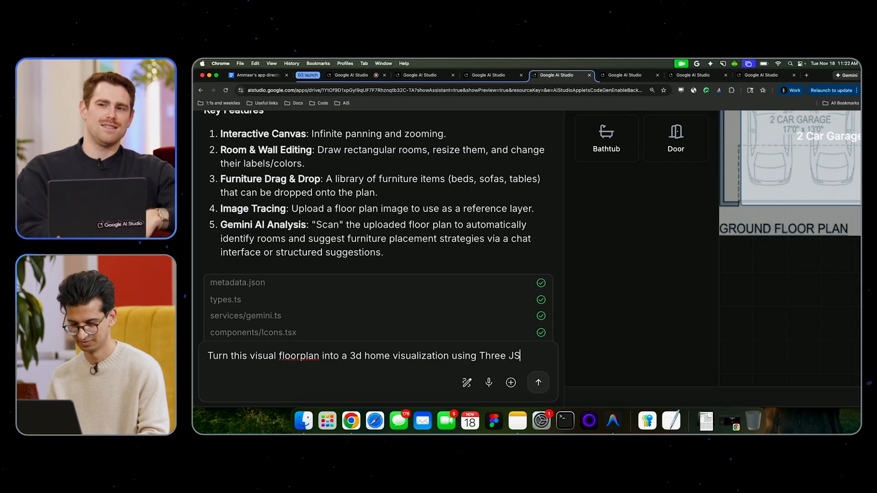
type("and Gemini")
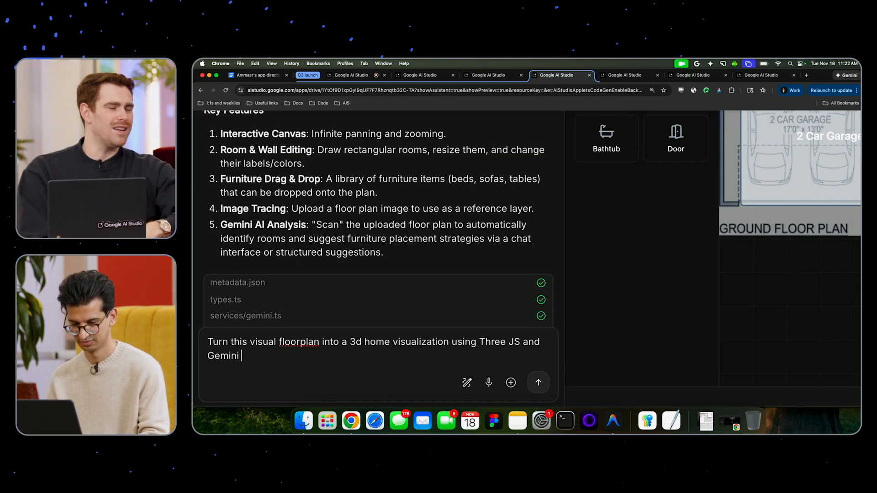
type("3 Pro Preview")
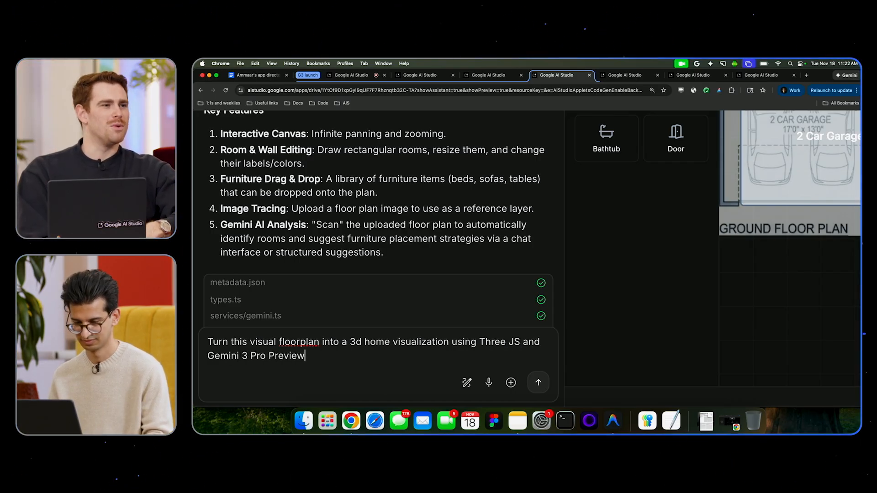
left_click(538, 383)
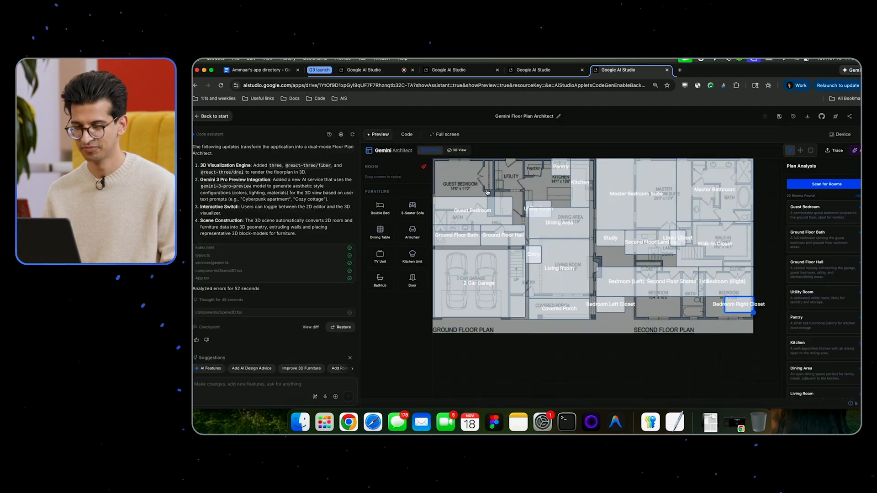
Switch the Gemini Architect applet to its 3D View of extruded walls
left_click(460, 151)
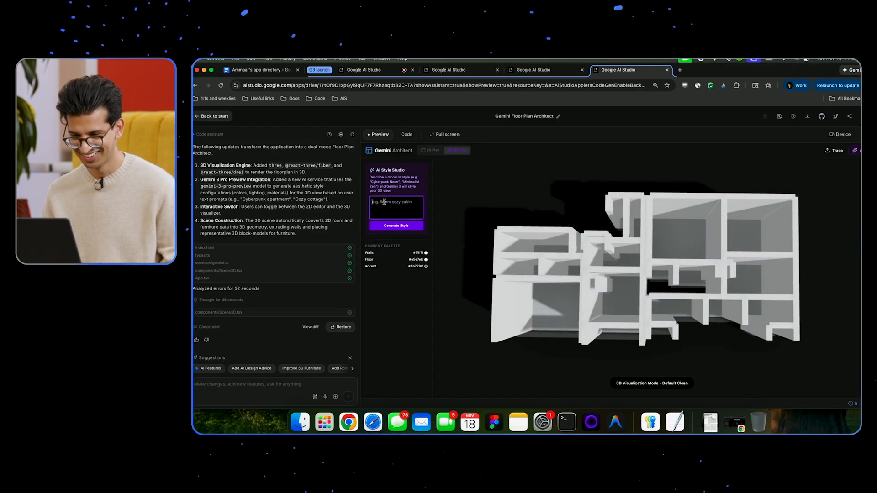
Generate a 'Warm cozy cabin' style in the AI Style Studio for the 3D model
type("Warm cozy v")
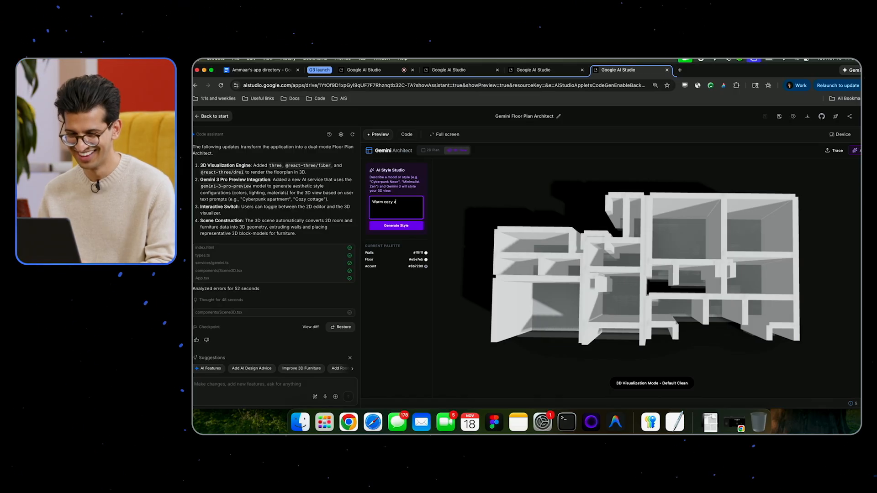
type("cabin")
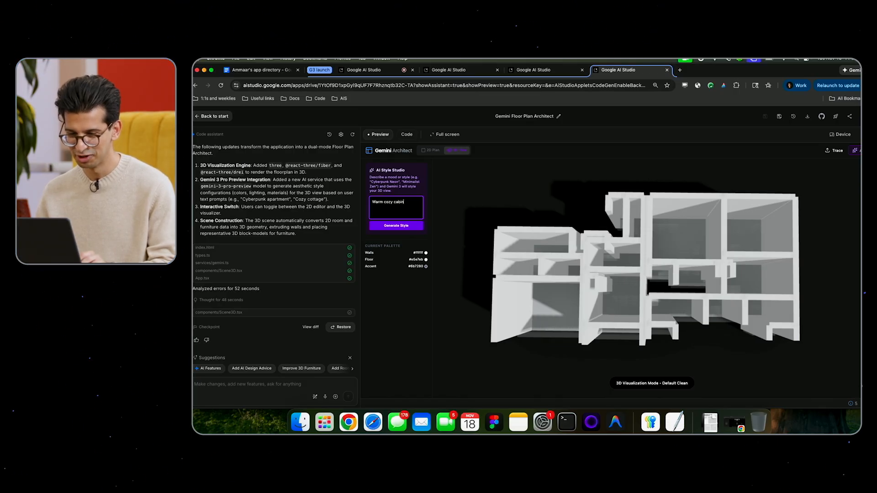
left_click(396, 225)
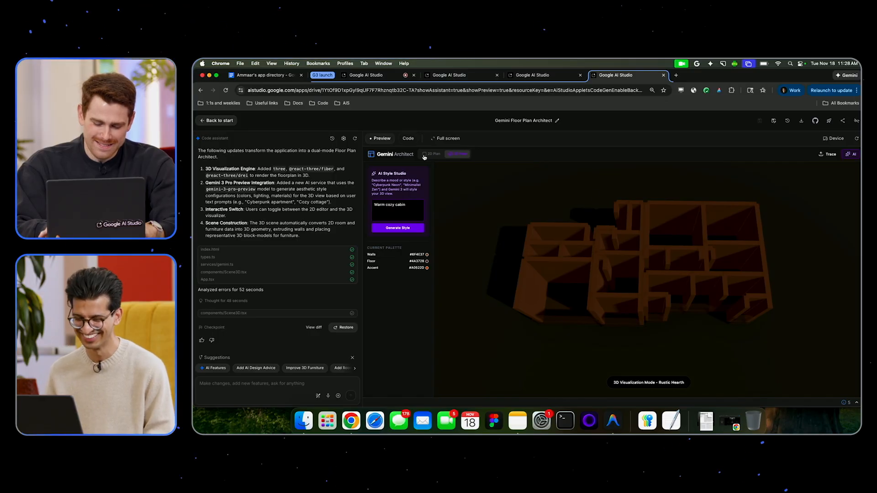
Return the applet to the 2D Plan with its labelled rooms
left_click(430, 154)
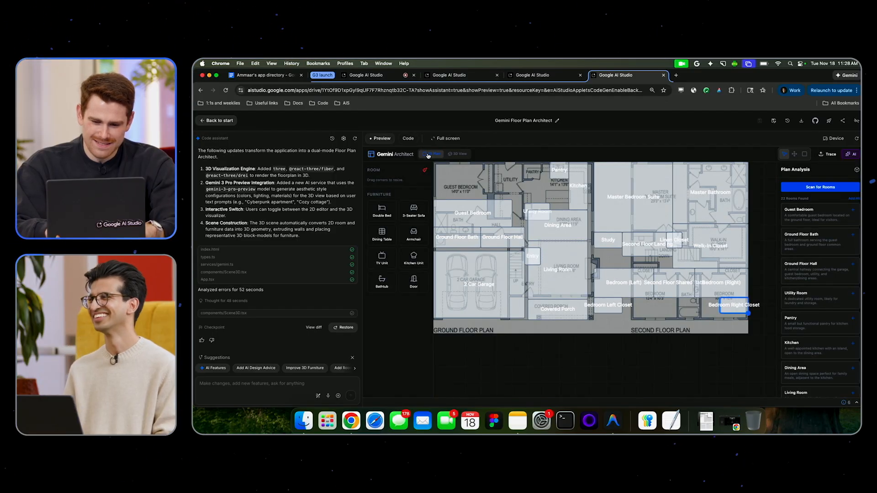